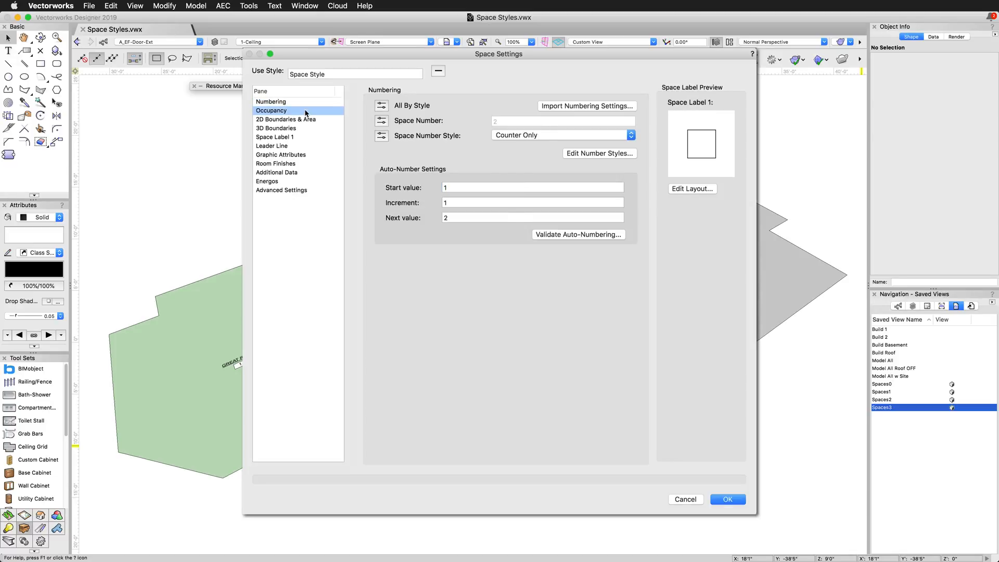
# Step through the Occupancy, 2D Boundaries & Area, 3D Boundaries and Graphic Attributes panes, then close Space Settings
pyautogui.click(271, 111)
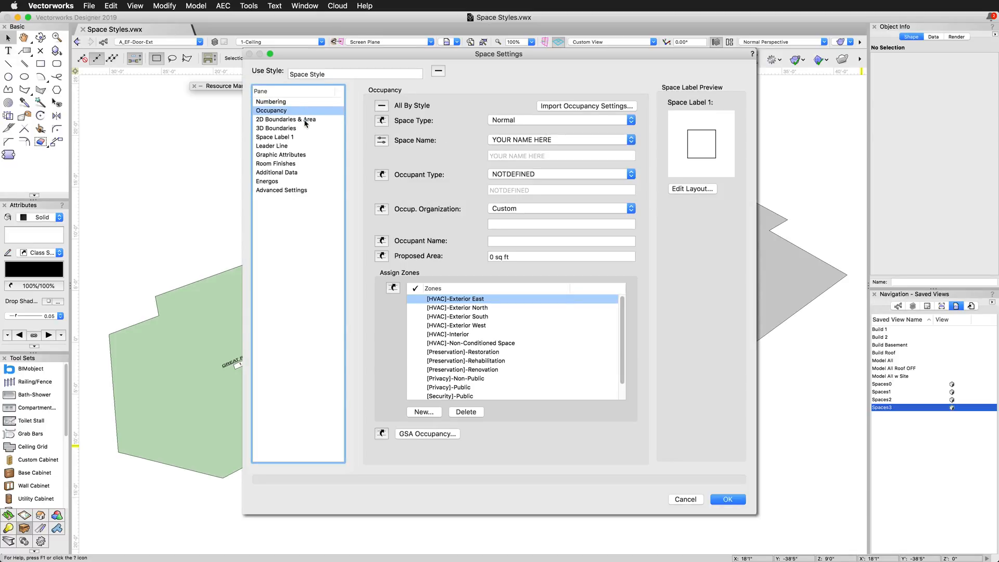
pyautogui.click(285, 119)
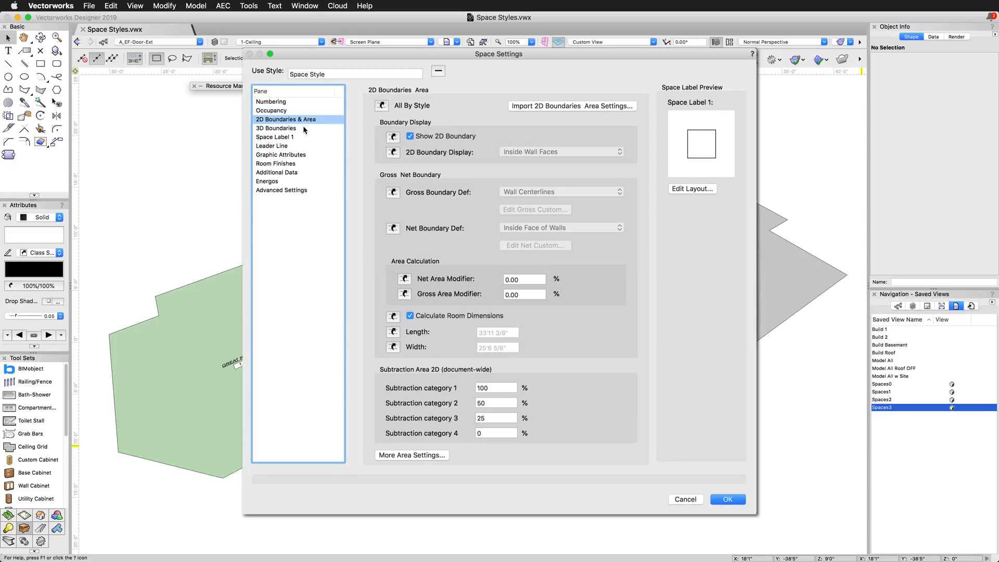
pyautogui.click(275, 128)
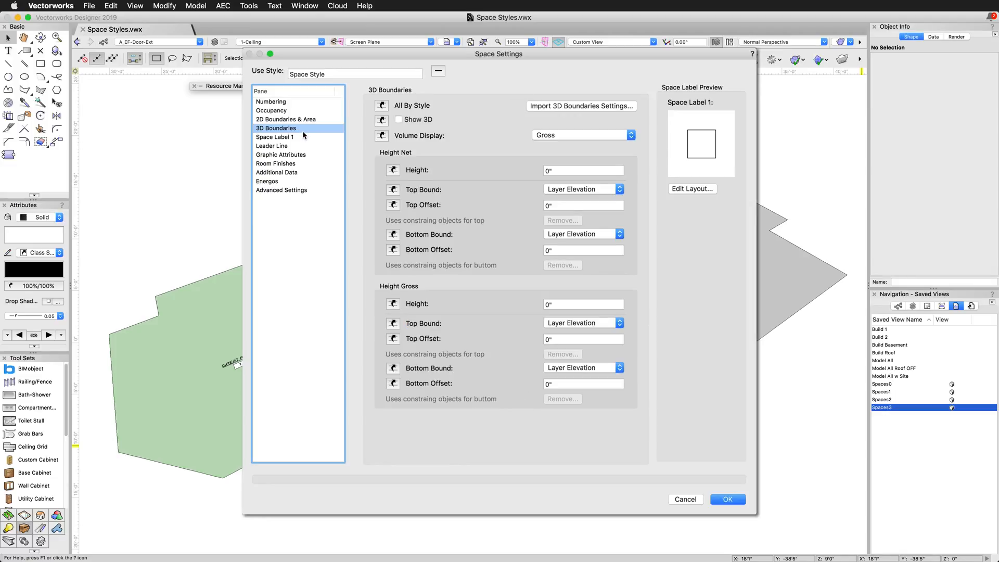
pyautogui.click(281, 154)
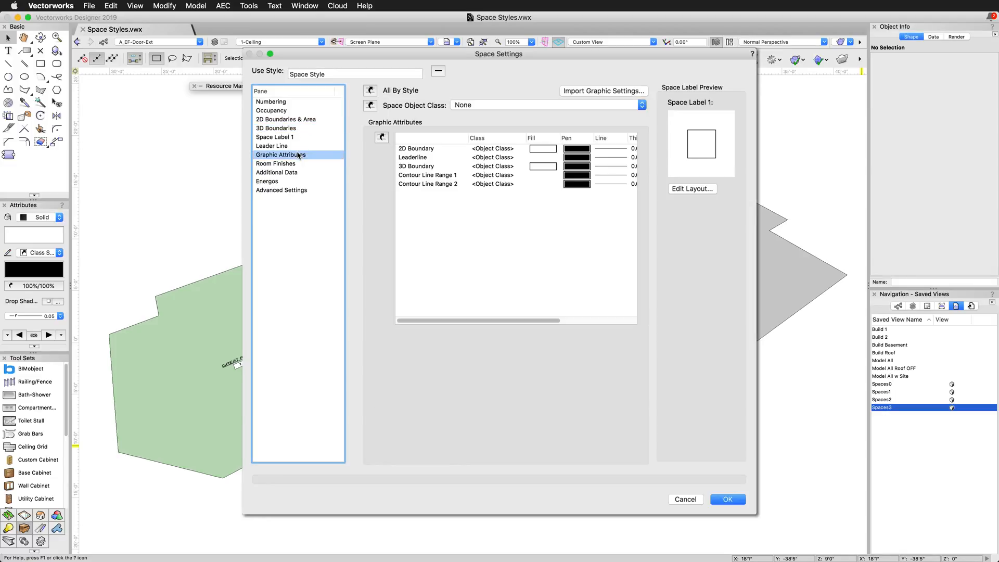
pyautogui.click(728, 499)
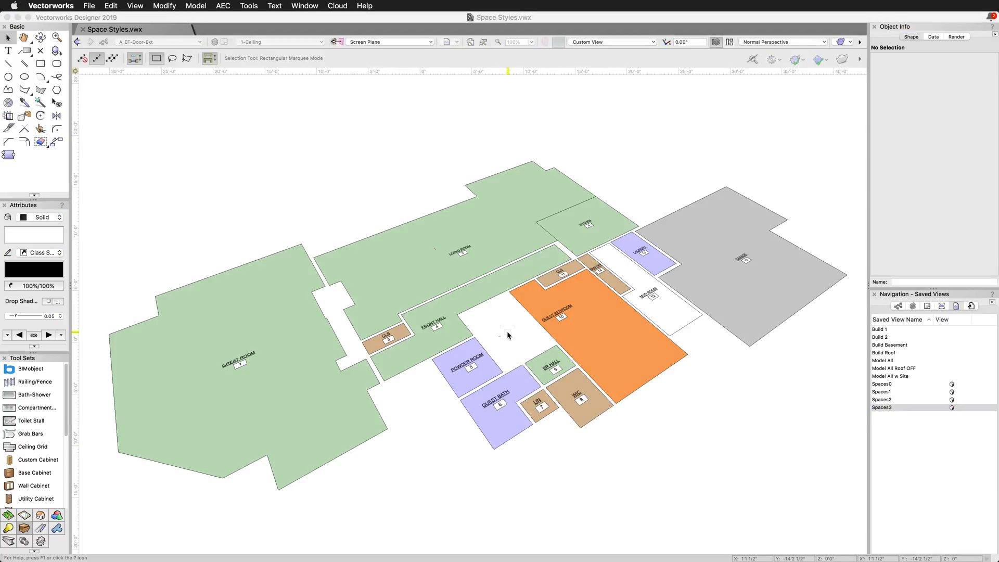
# Make a plug-in style from the LIVING ROOM space, stored in Space Styles.vwx
pyautogui.click(463, 253)
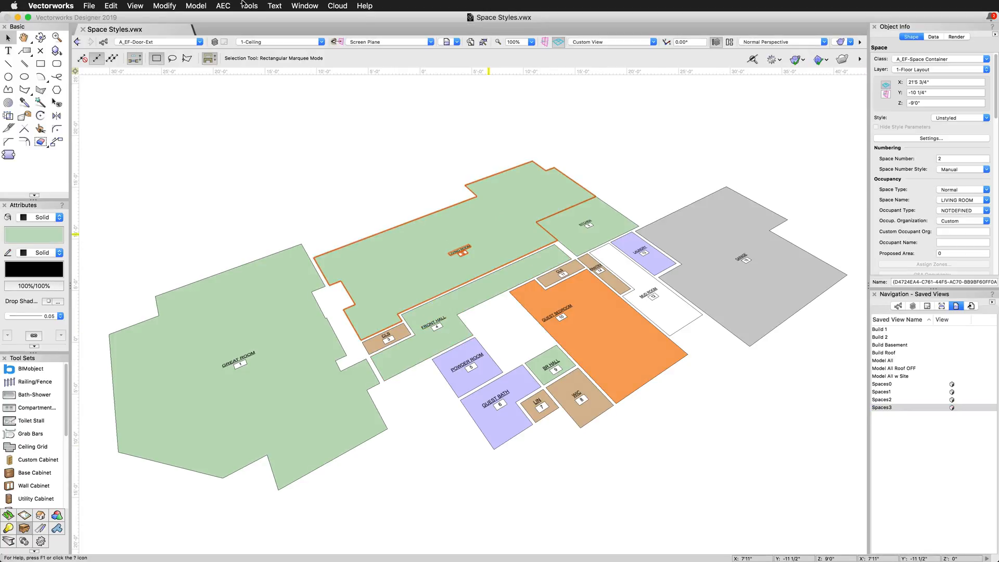
pyautogui.click(248, 5)
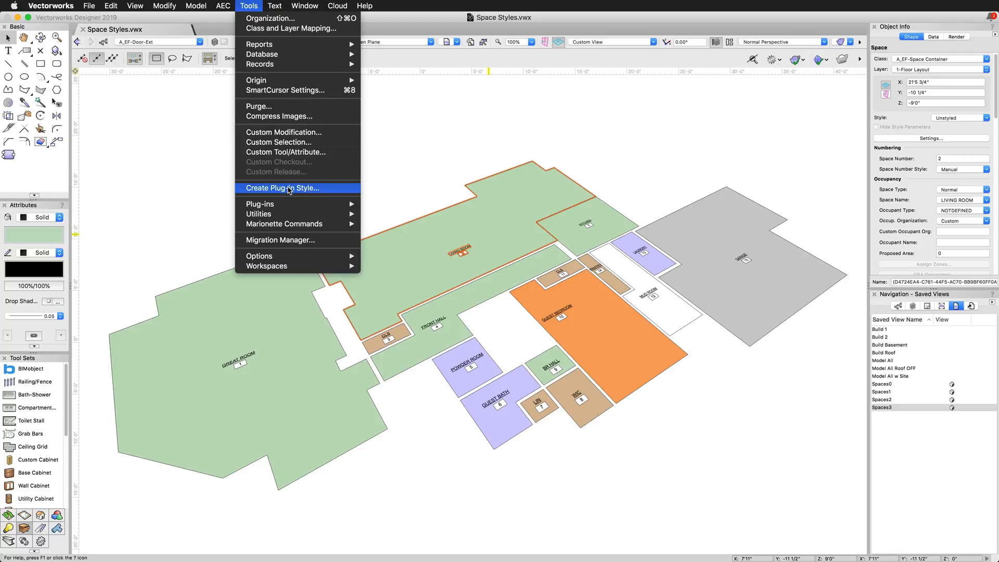
pyautogui.click(282, 187)
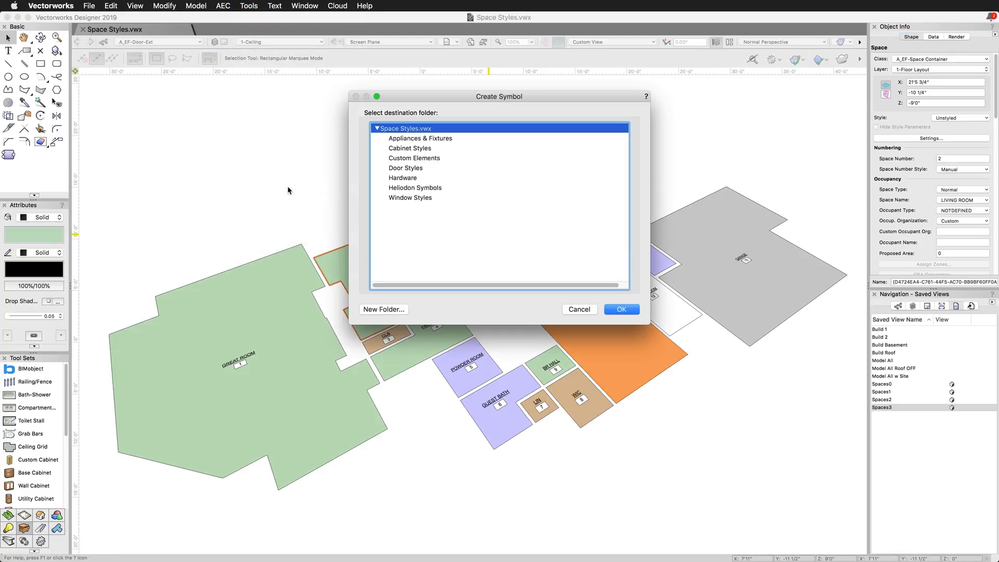
pyautogui.click(579, 310)
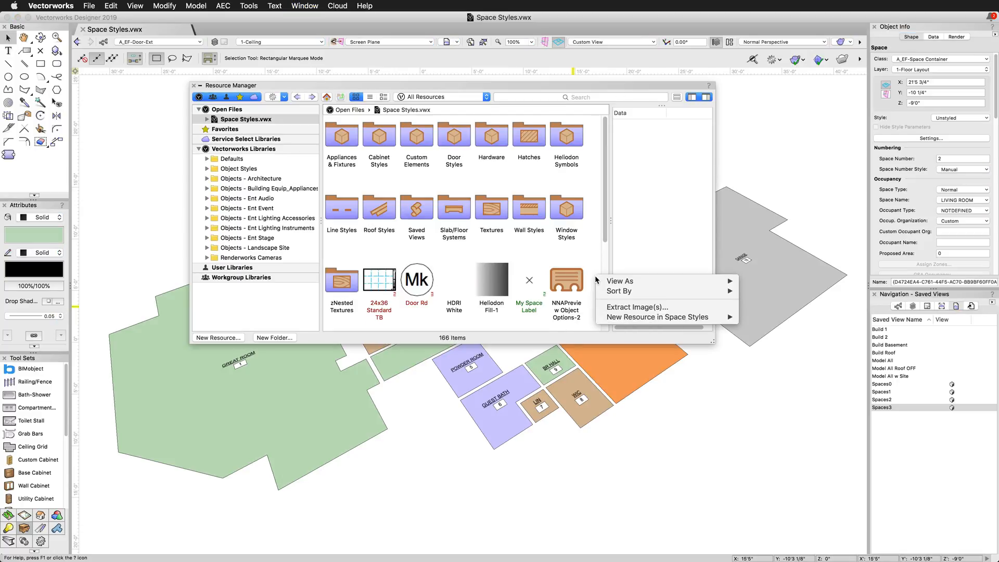
pyautogui.moveTo(667, 317)
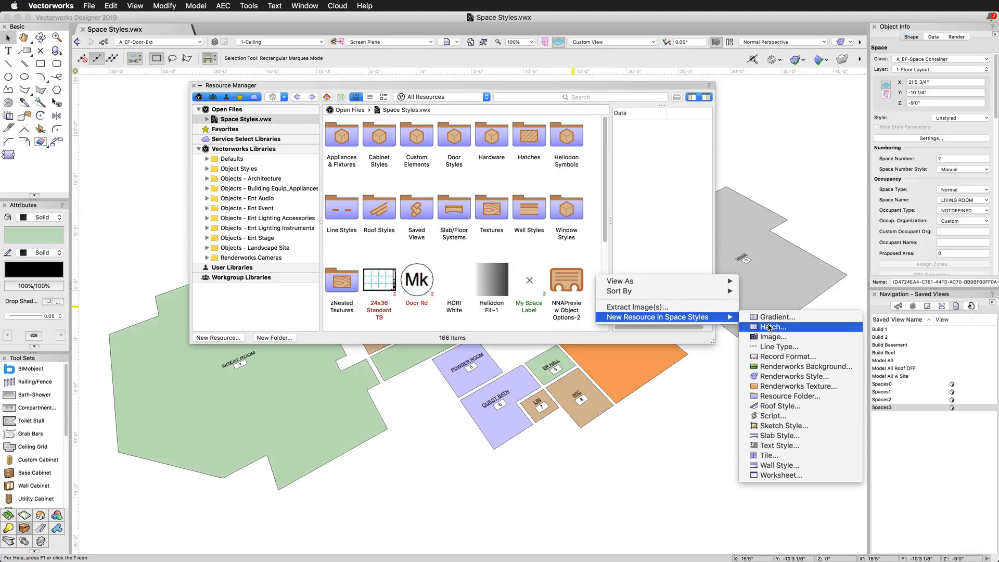